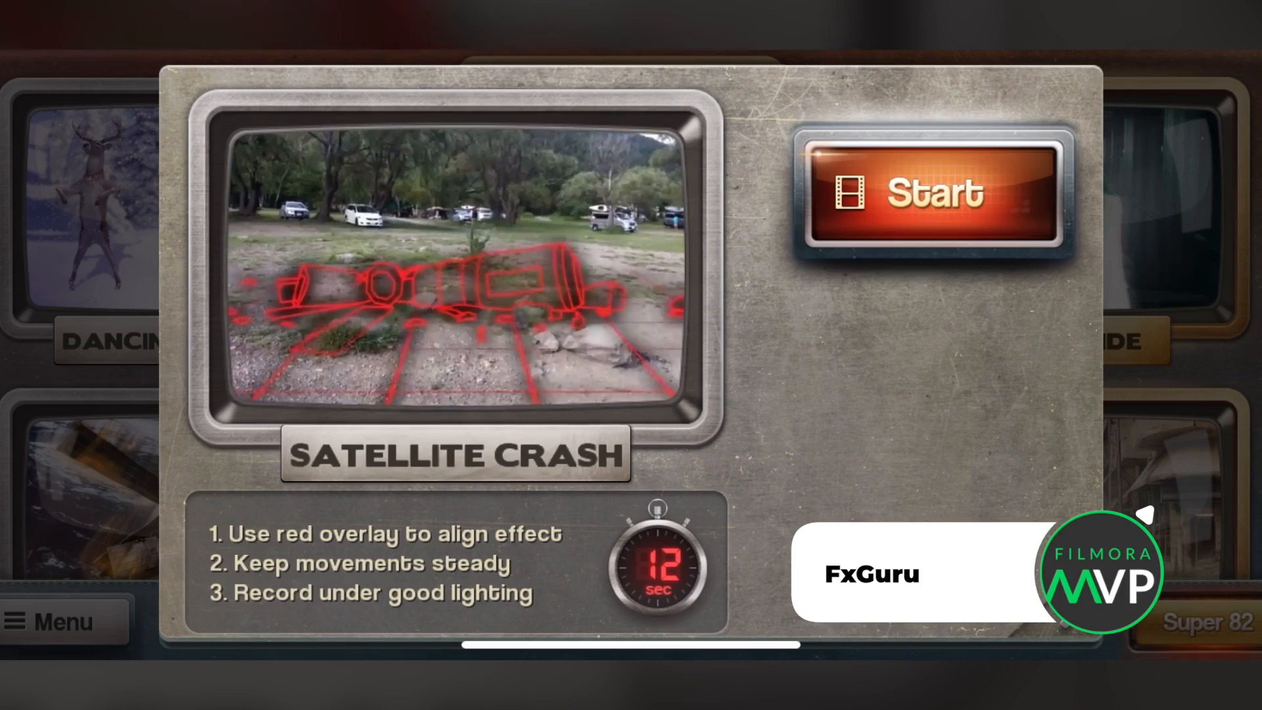
Preview FxGuru effects, close Dancing Reindeer, and bring up Ghost Bride's download offer.
{"action": "left_click", "coordinate": [932, 193]}
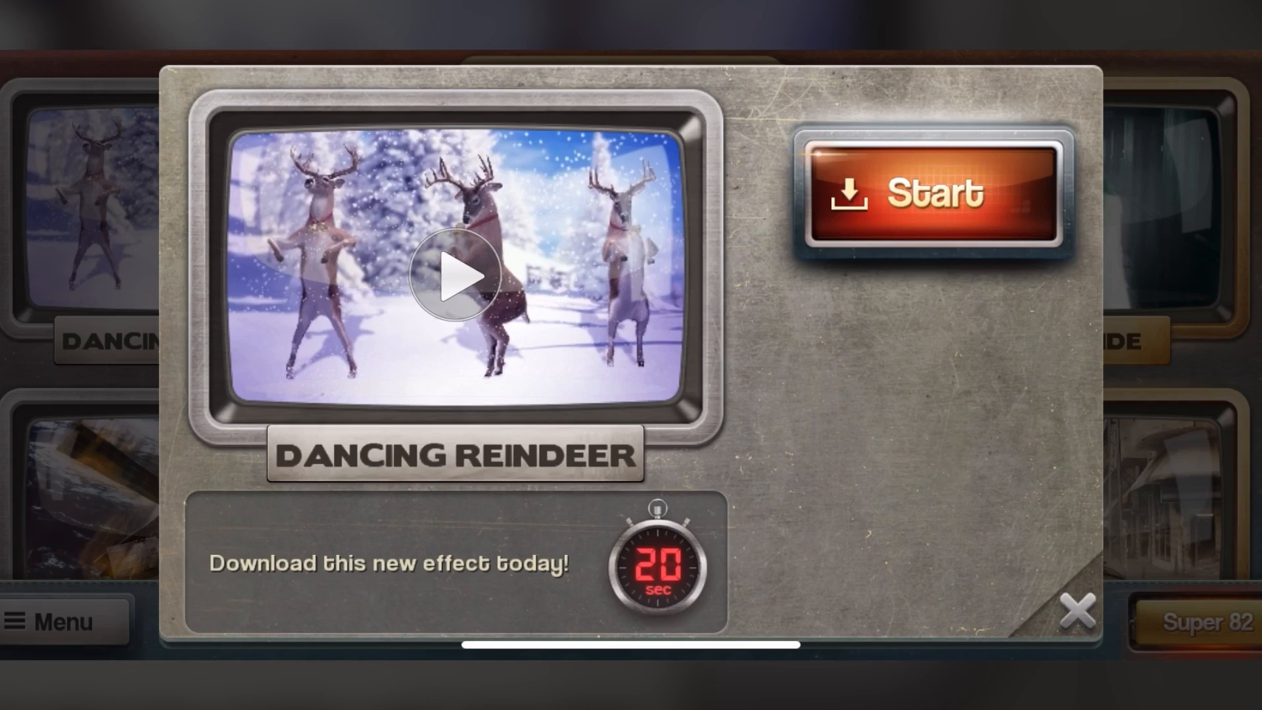
{"action": "left_click", "coordinate": [1079, 614]}
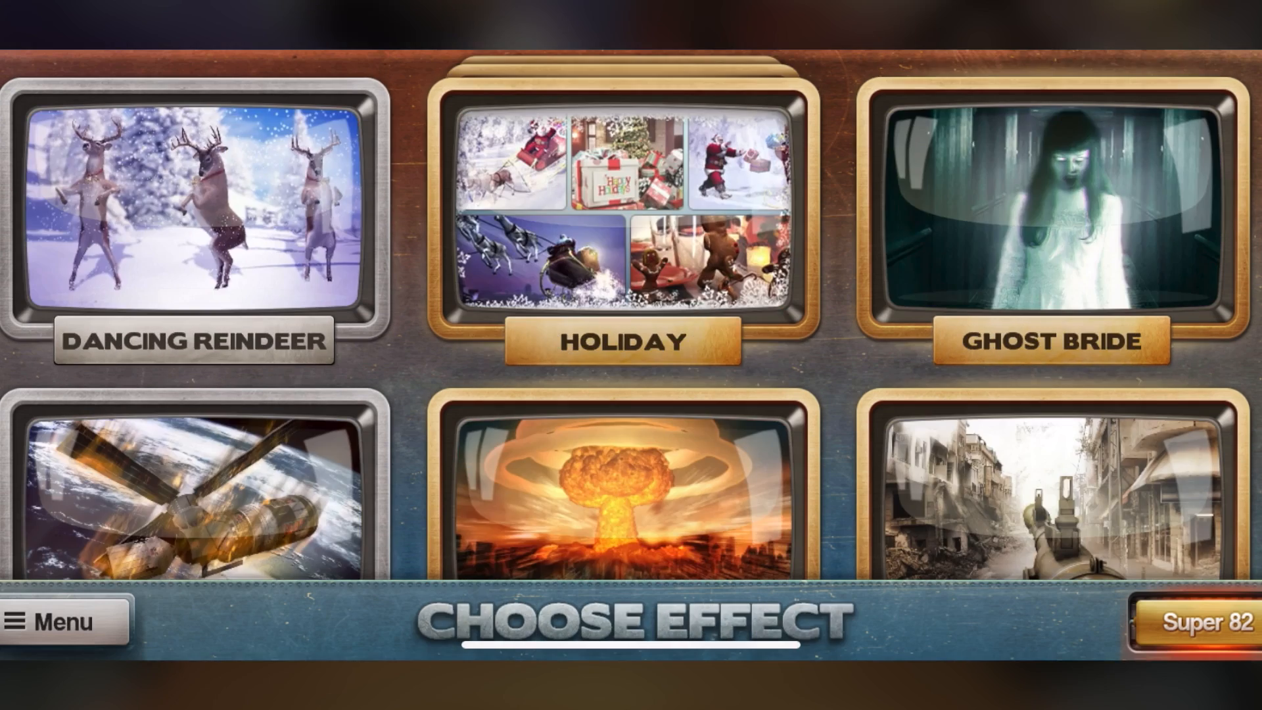
{"action": "left_click", "coordinate": [1050, 201]}
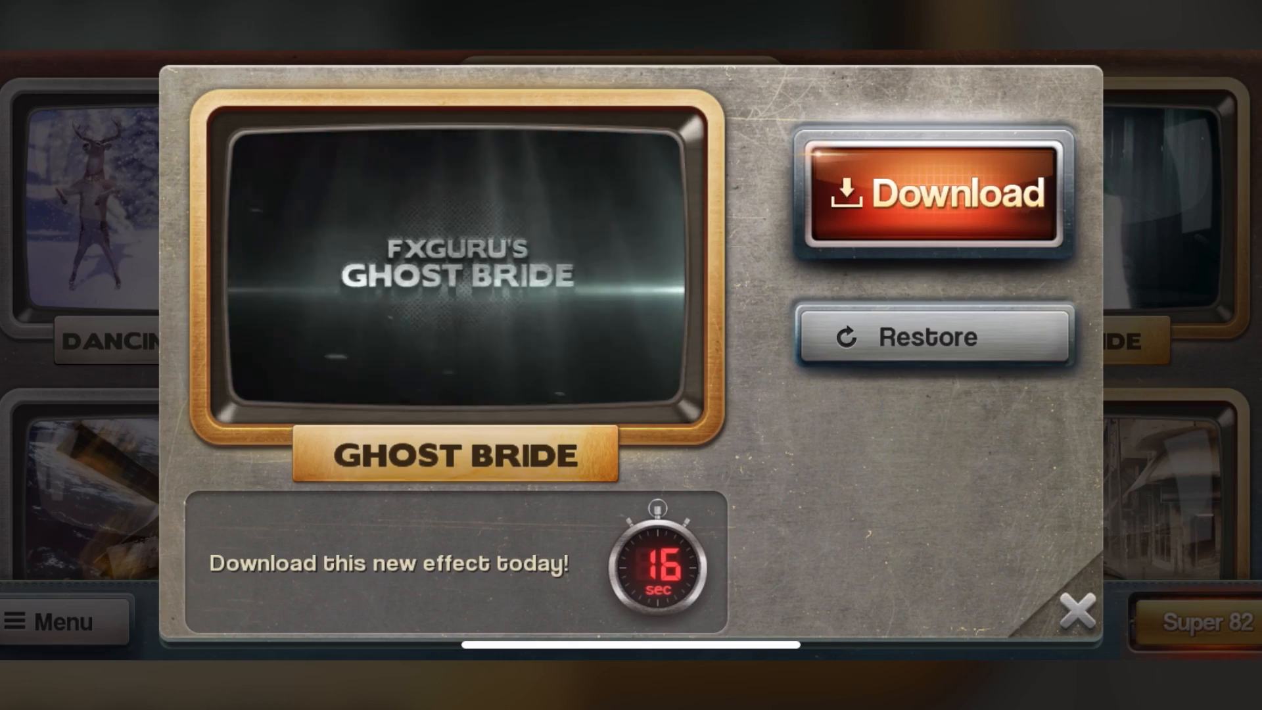
{"action": "left_click", "coordinate": [1077, 610]}
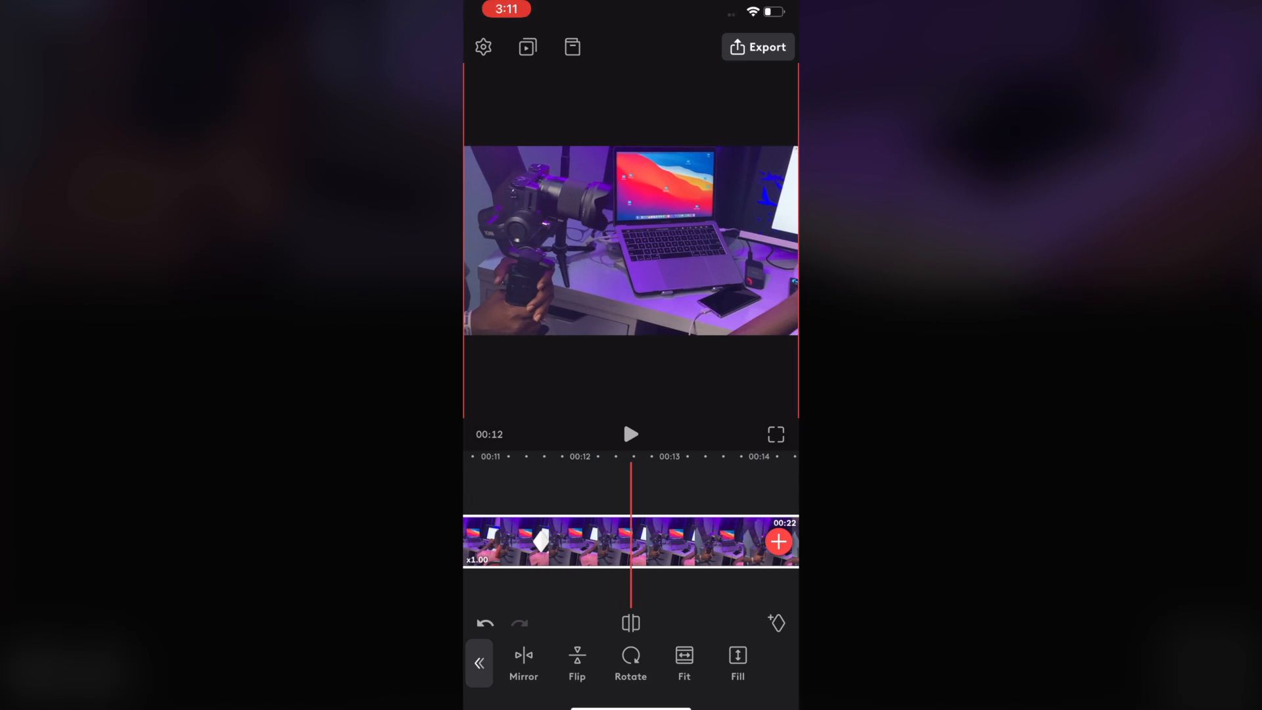
Load the camera gimbal and laptop desk clip into Video Leap's editor.
{"action": "left_click", "coordinate": [480, 663]}
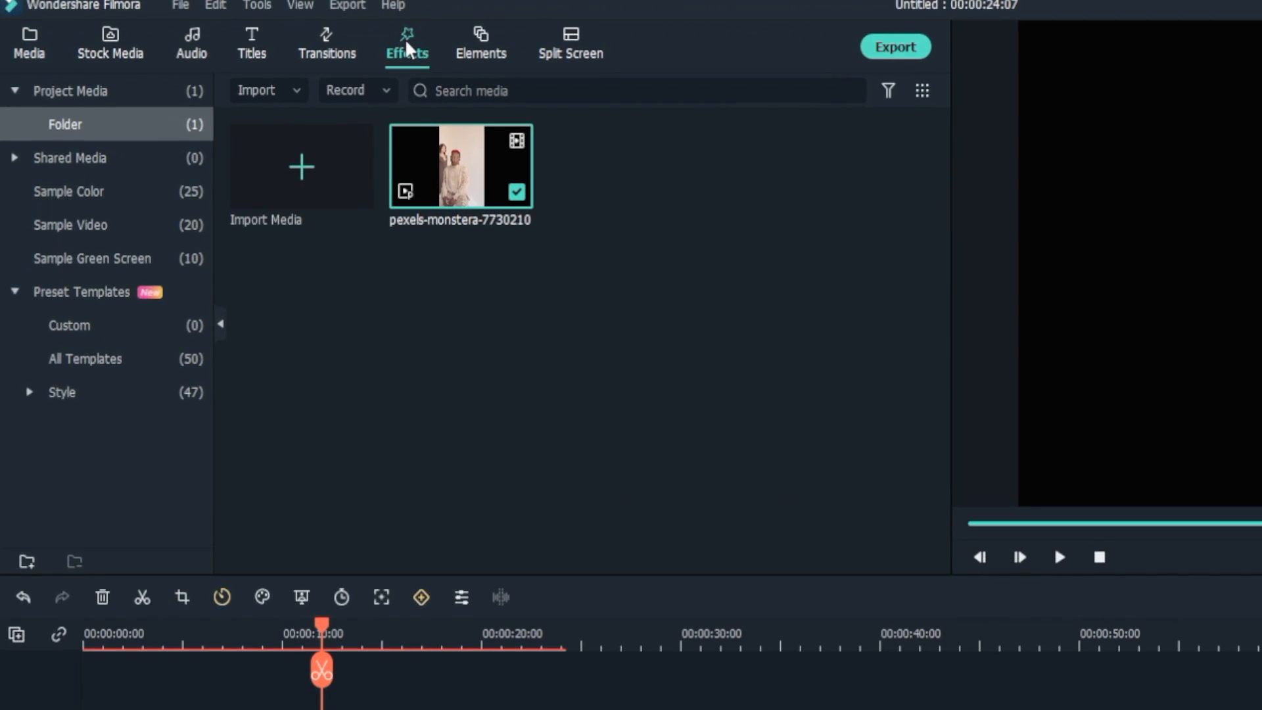
Show Filmora's video effects library for the pexels-monstera-7730210 project.
{"action": "left_click", "coordinate": [406, 44]}
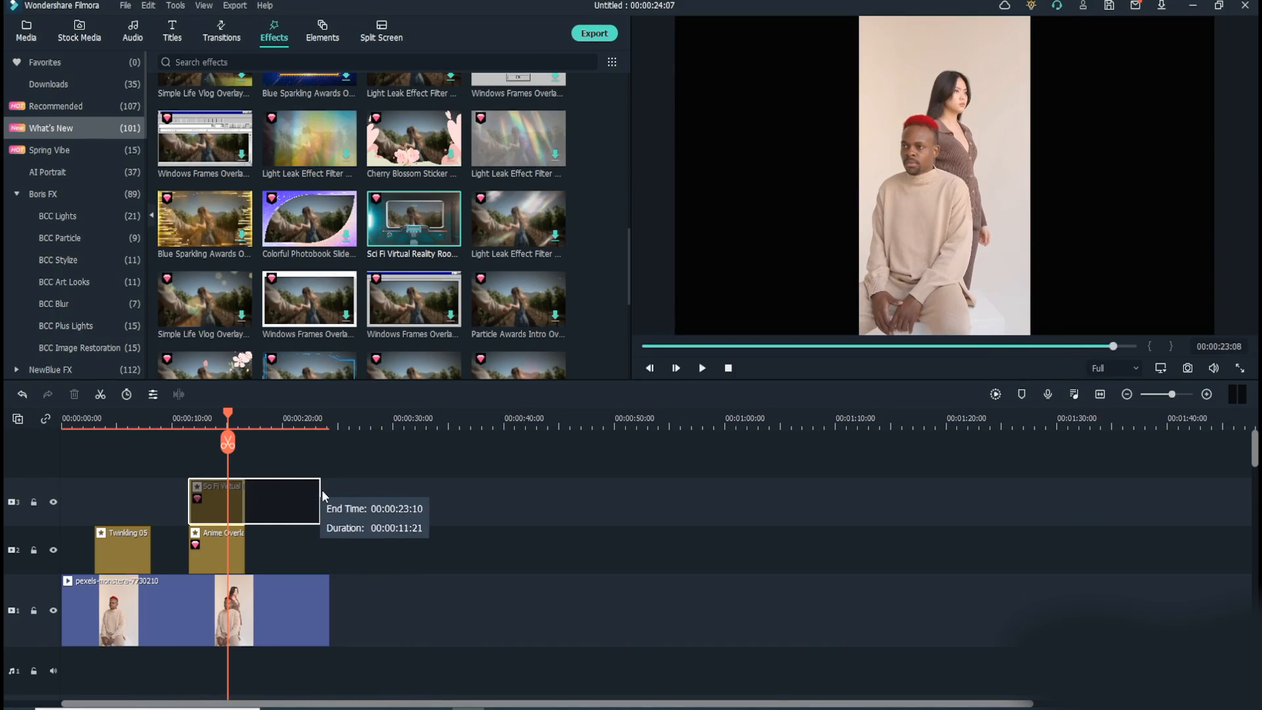
Place the Sci Fi Virtual Reality Room overlay above the Twinkling 05 and Anime overlays.
{"action": "left_click", "coordinate": [321, 31]}
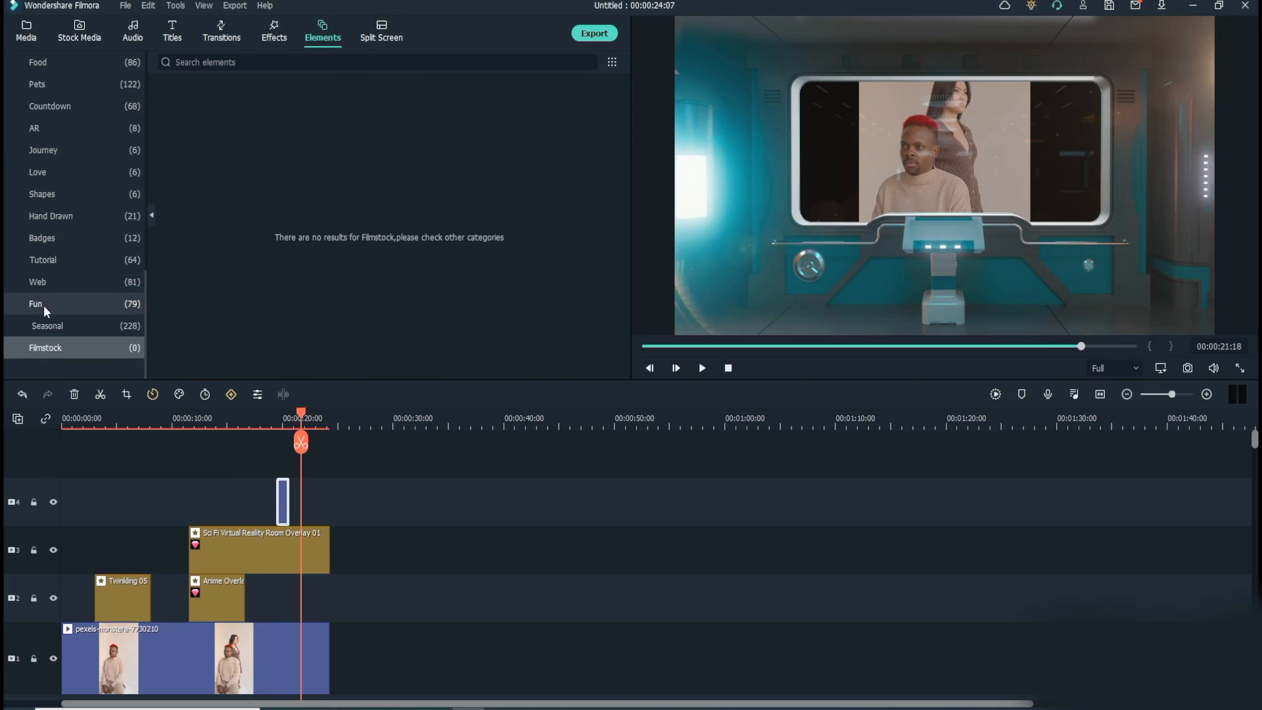
Browse Seasonal elements, then bring up MP4 export settings for 'My Video' at 1920x1080.
{"action": "left_click", "coordinate": [47, 326]}
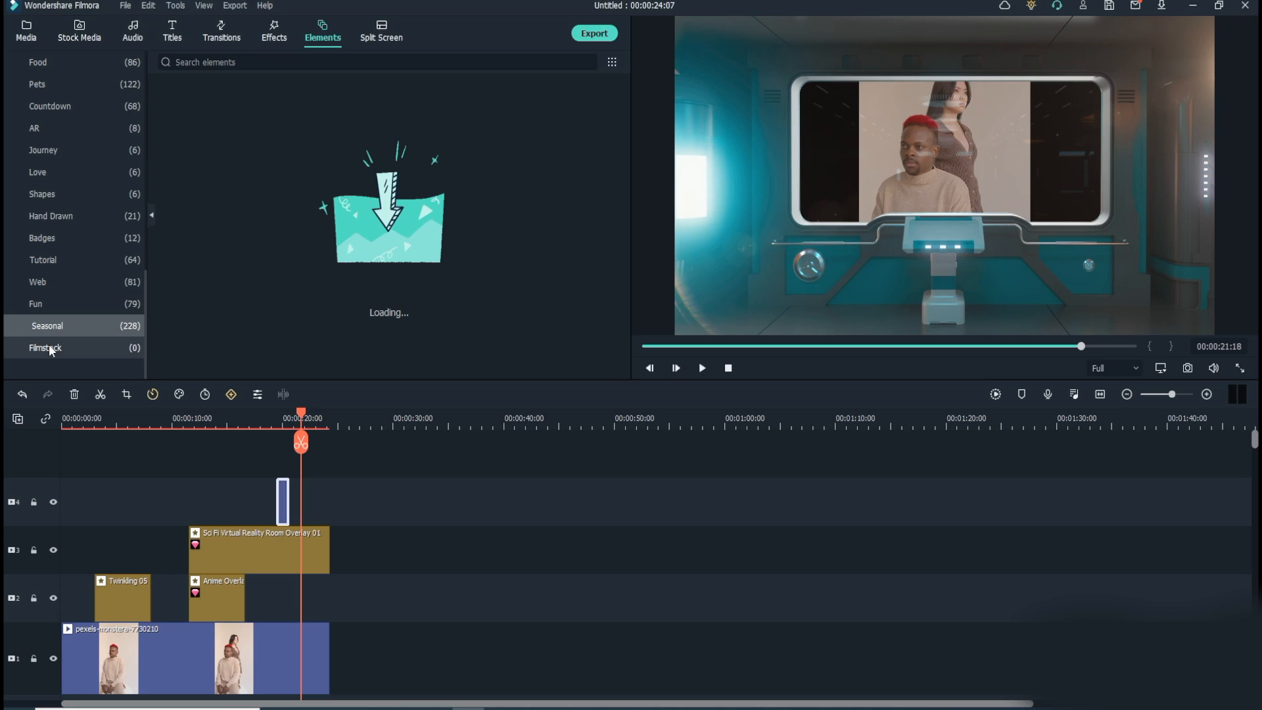
{"action": "left_click", "coordinate": [594, 33]}
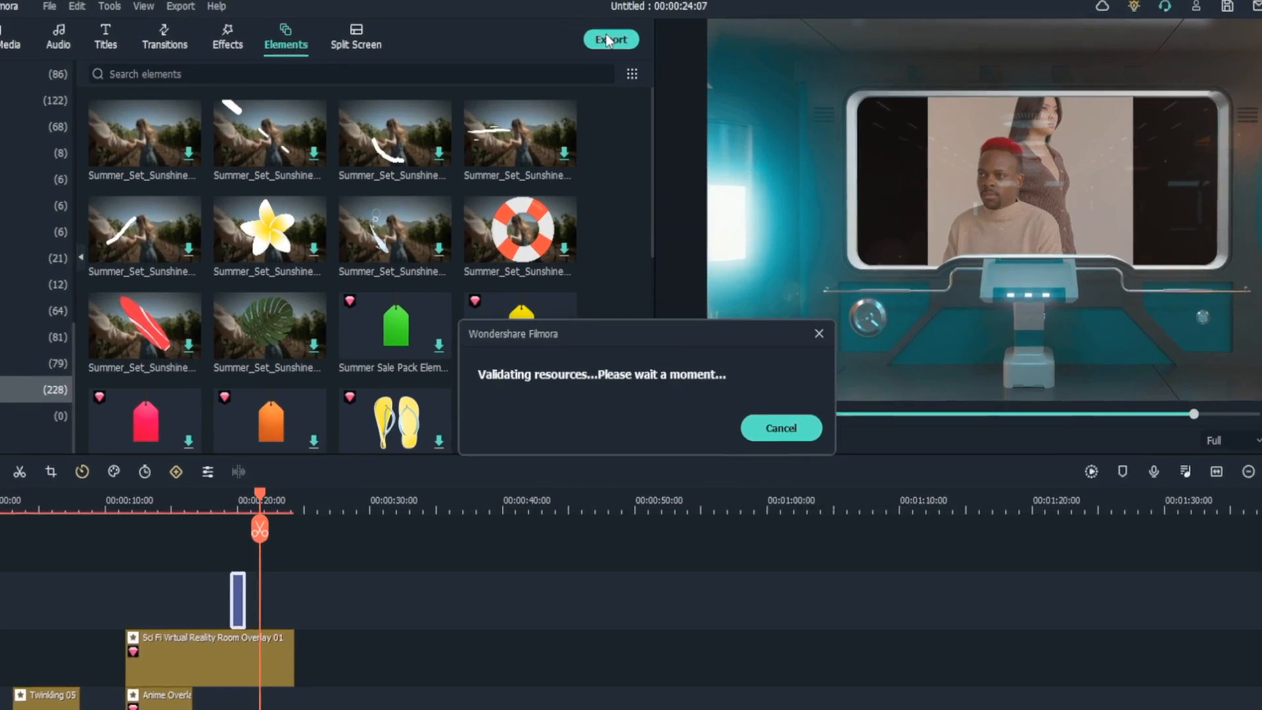
{"action": "left_click", "coordinate": [610, 39]}
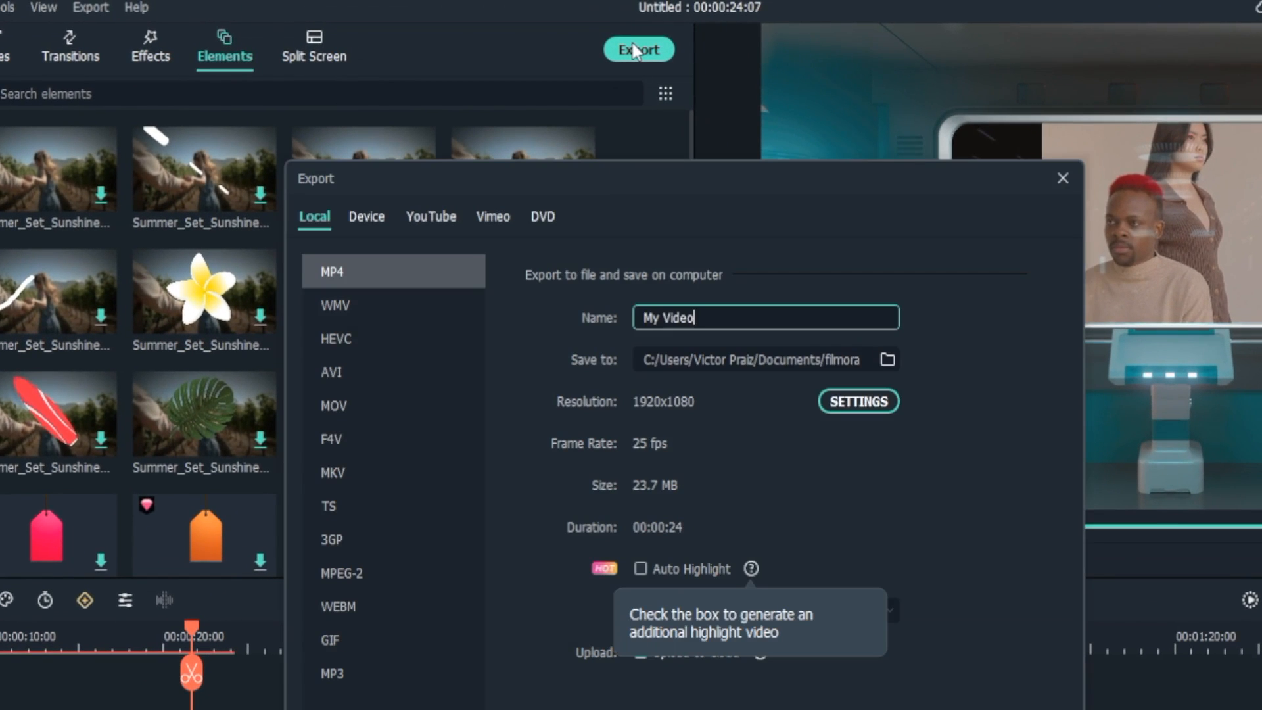